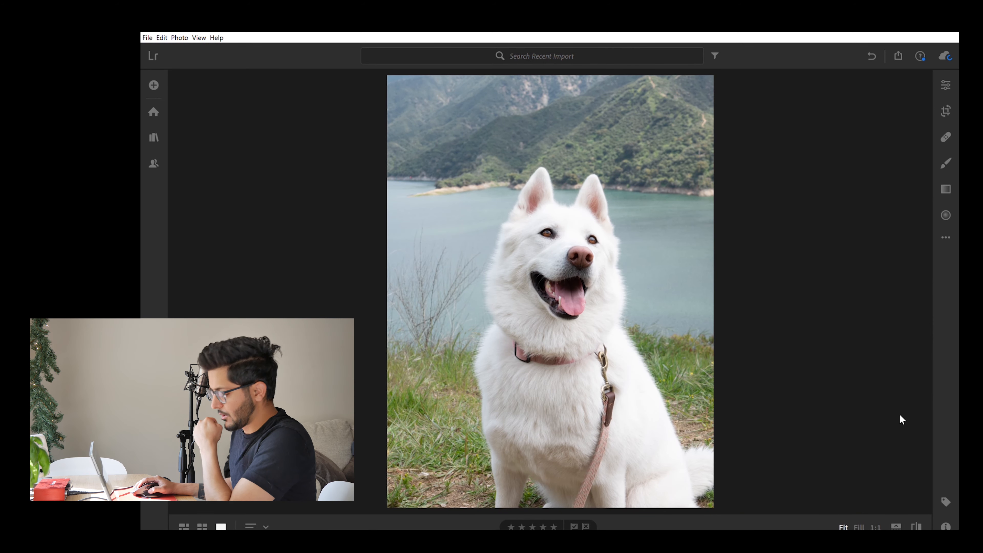
mouse_move(887, 409)
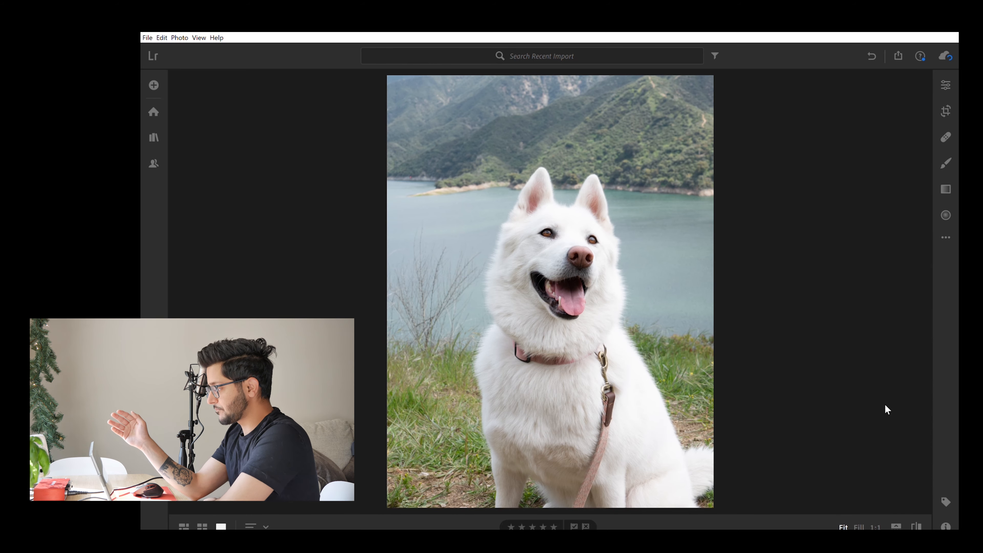
Reveal the Edit adjustments panel for the husky photo
click(946, 86)
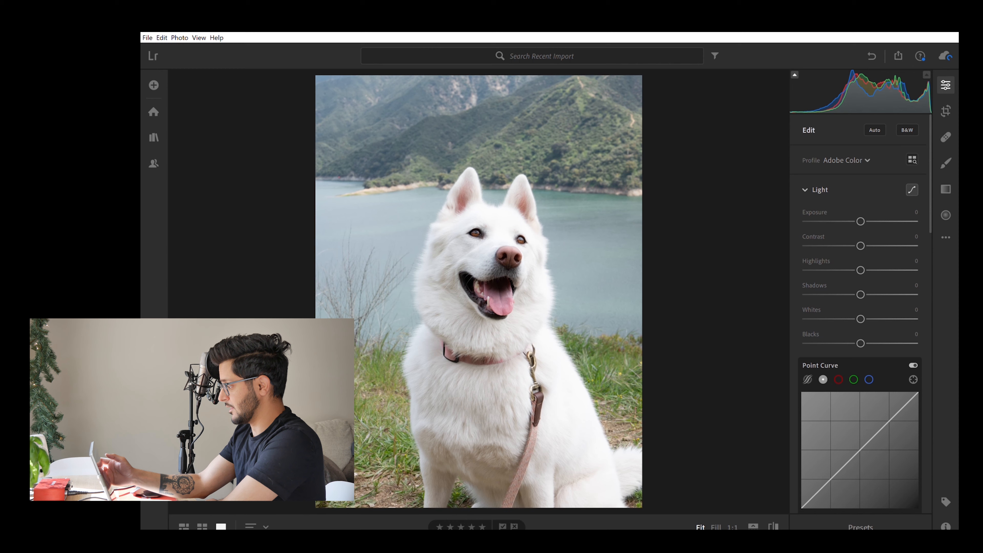
mouse_move(738, 202)
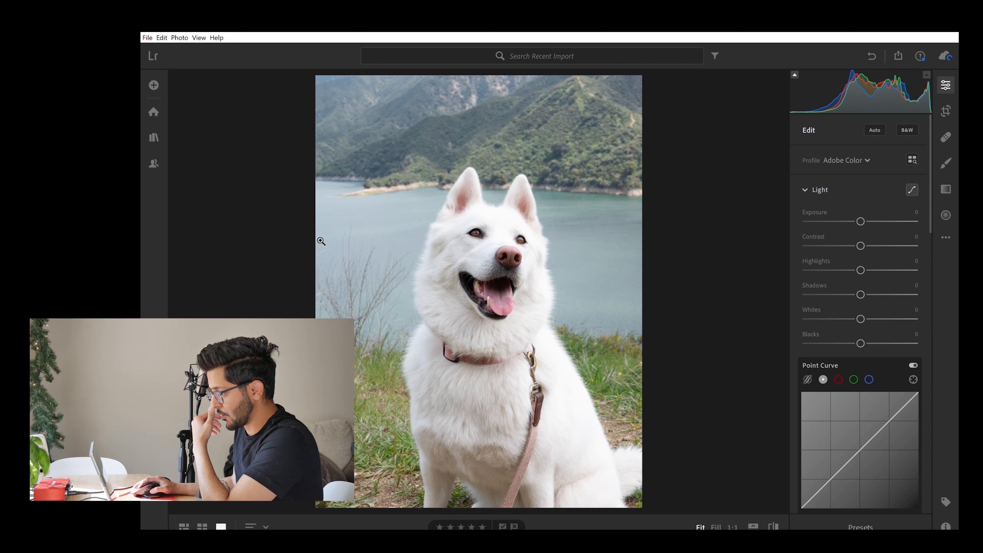
mouse_move(459, 227)
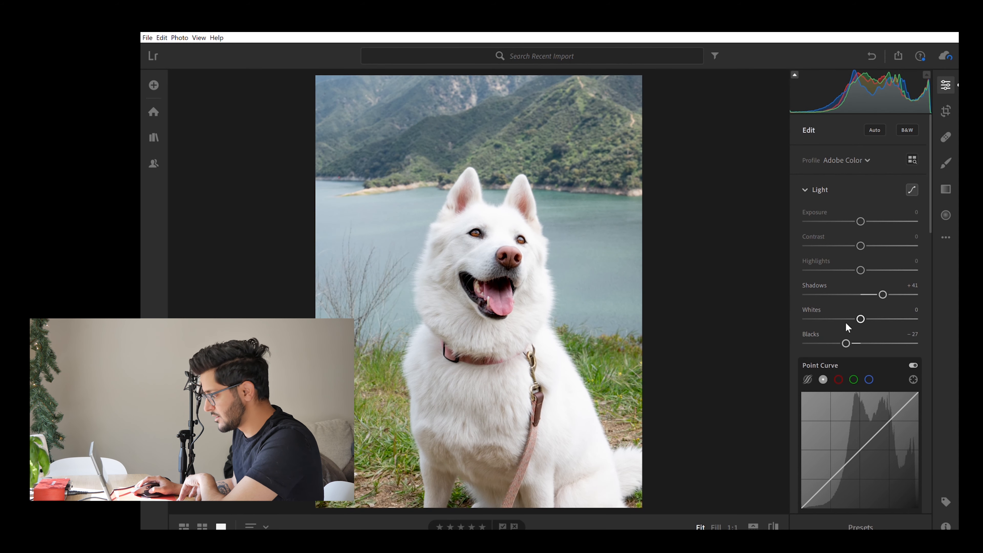
Lift Shadows to +41 and deepen Blacks to -53, moving down toward the Point Curve
scroll(down, 3)
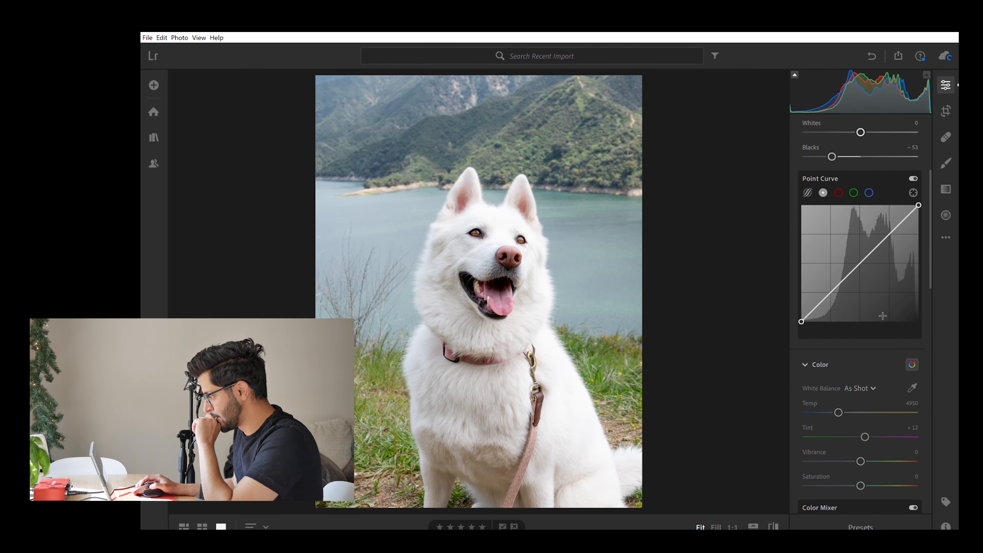
Fade the black point on the Point Curve, then set Exposure +0.50 and Shadows +55
click(869, 192)
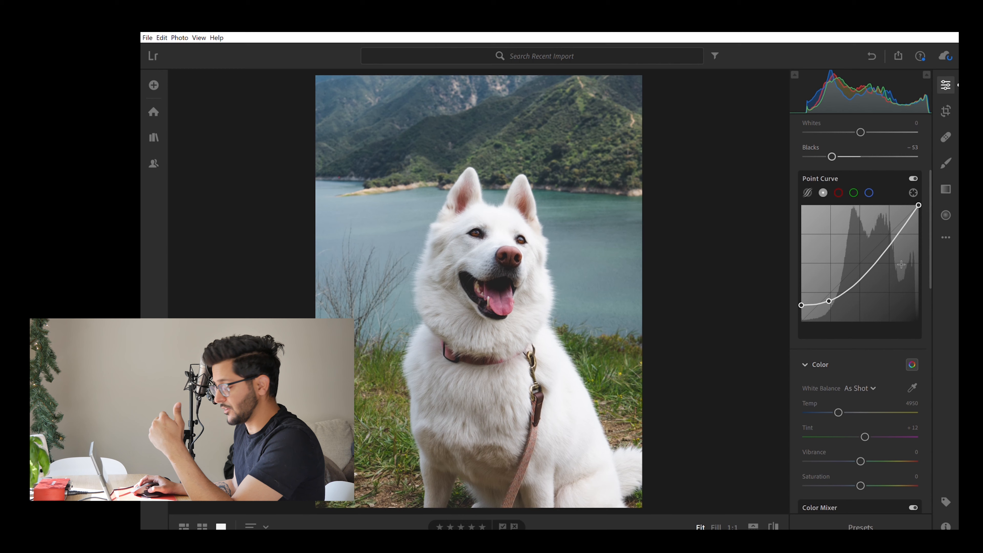
scroll(up, 3)
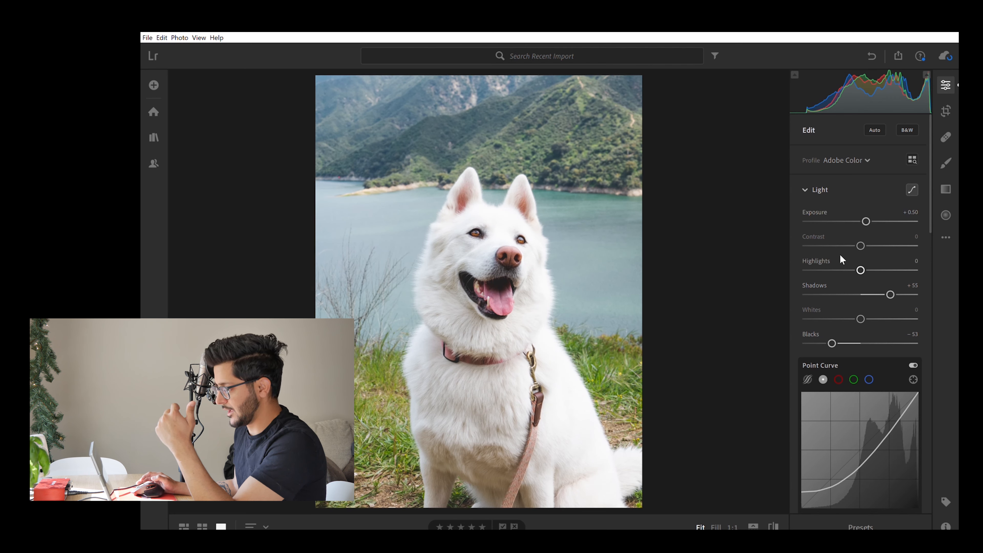
scroll(down, 3)
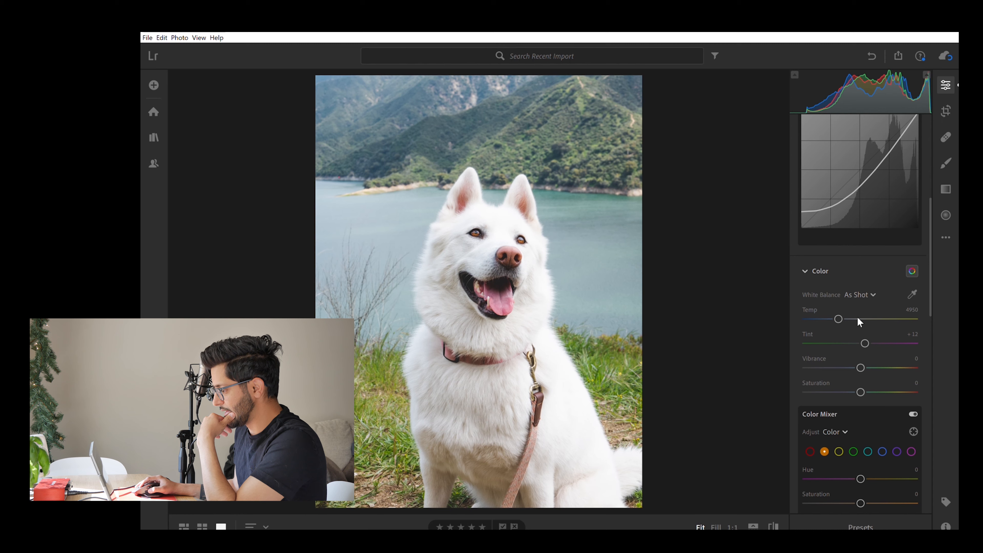
click(860, 295)
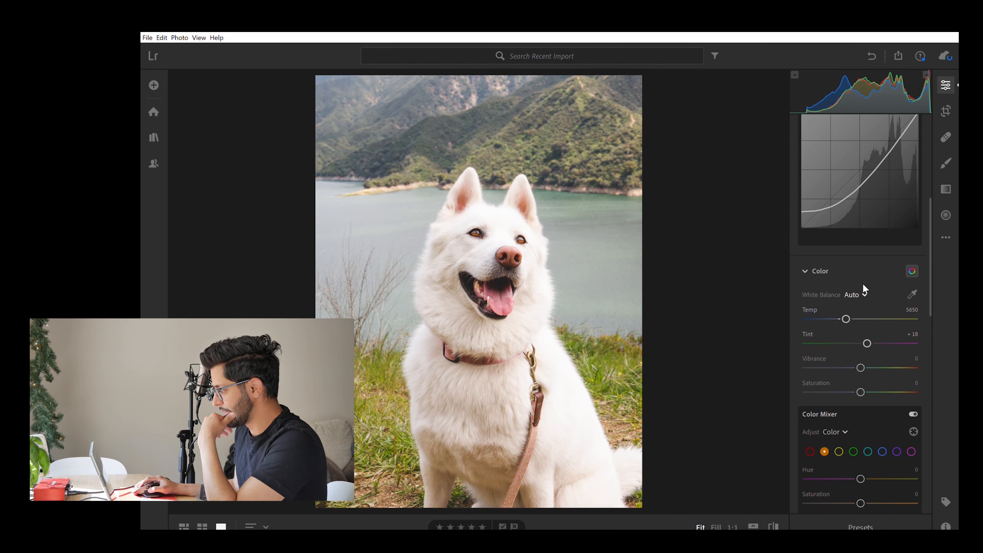
click(857, 295)
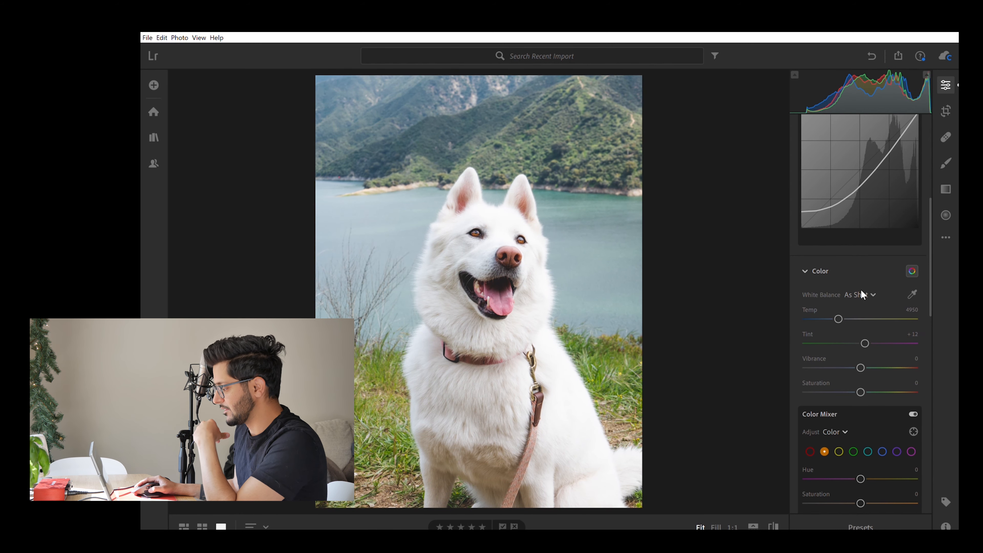
scroll(down, 3)
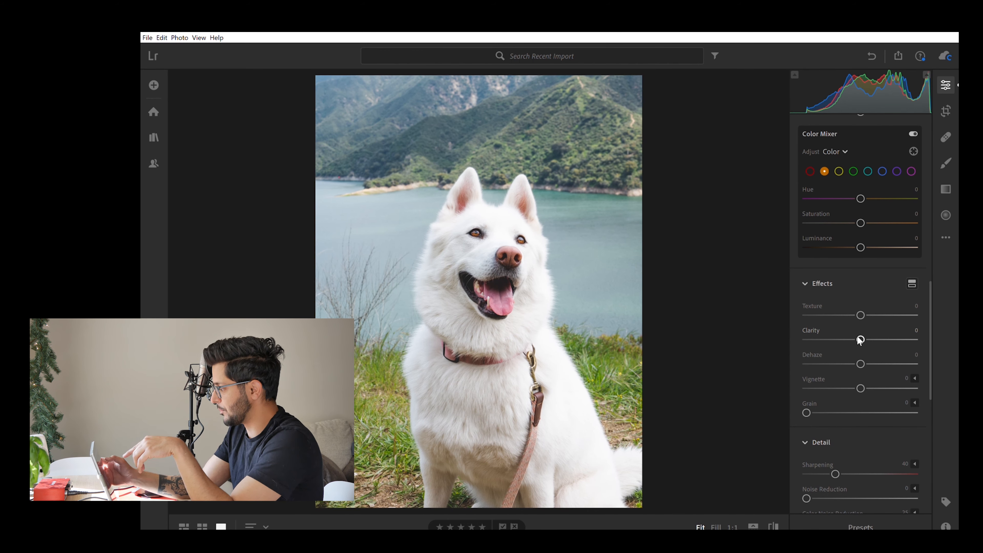
mouse_move(886, 163)
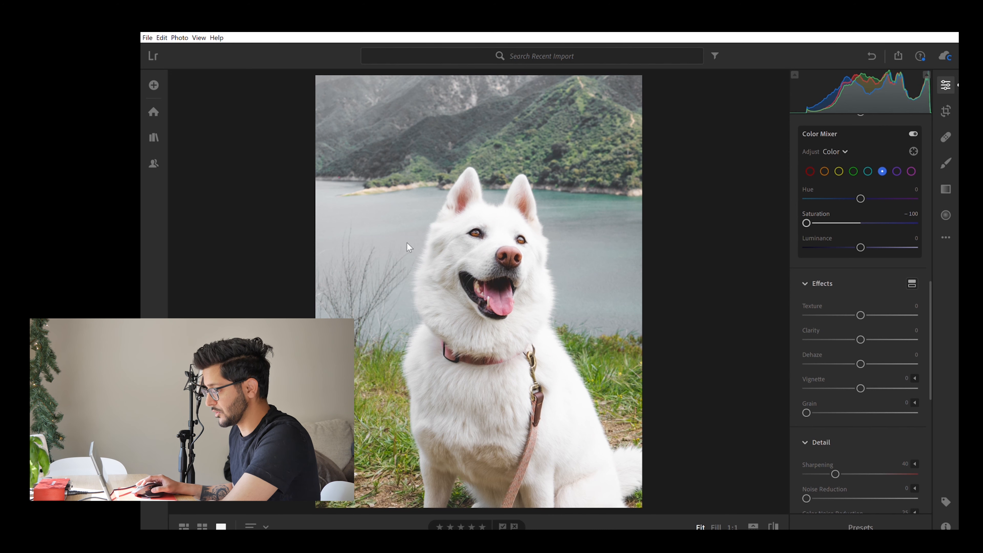
mouse_move(771, 259)
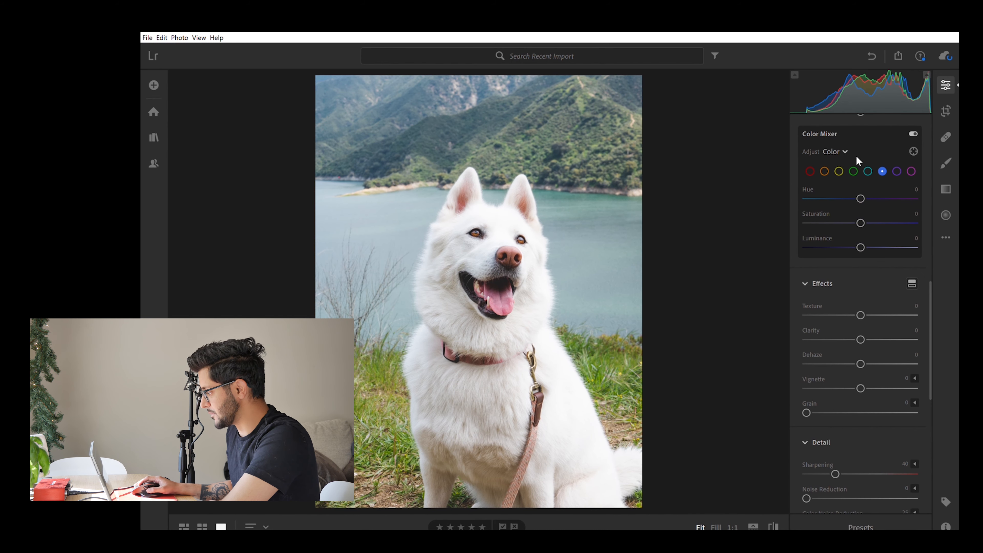
mouse_move(846, 172)
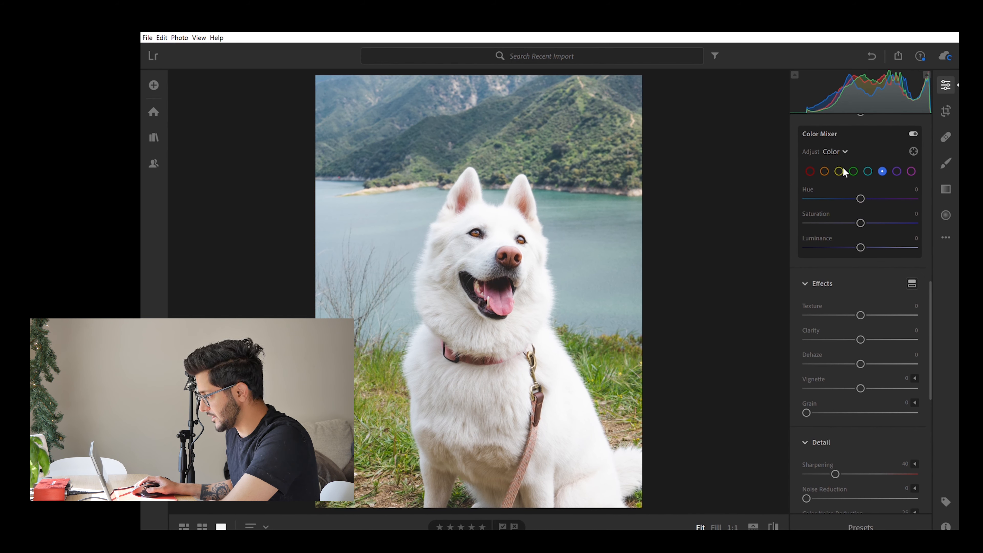
Set greens to hue -54, saturation -44 and yellows to hue -38, saturation +16, luminance -22
click(839, 171)
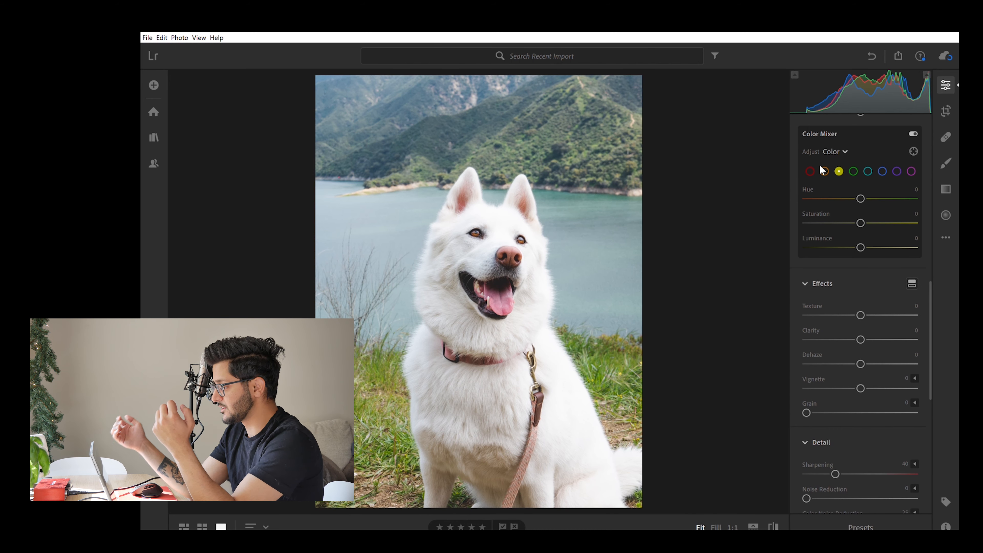
click(882, 171)
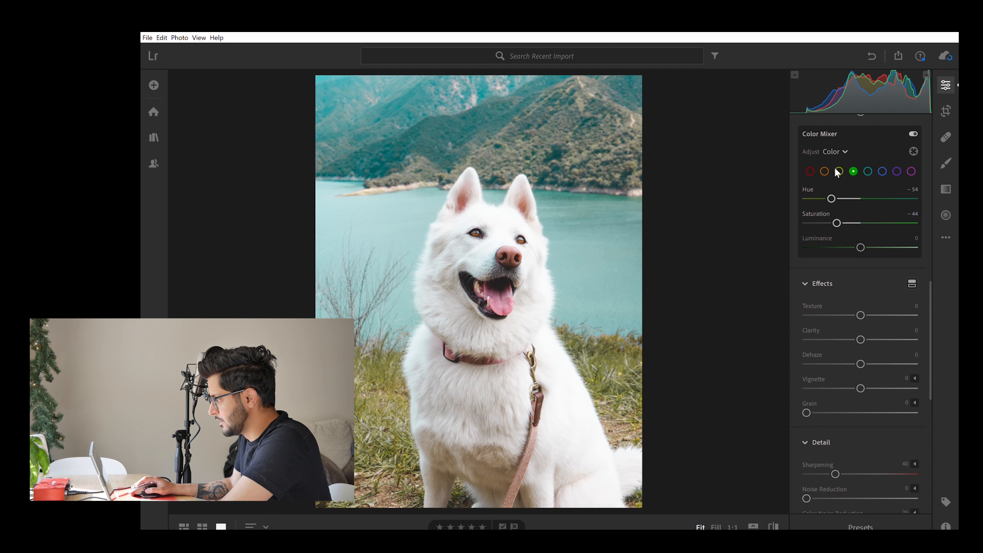
click(839, 171)
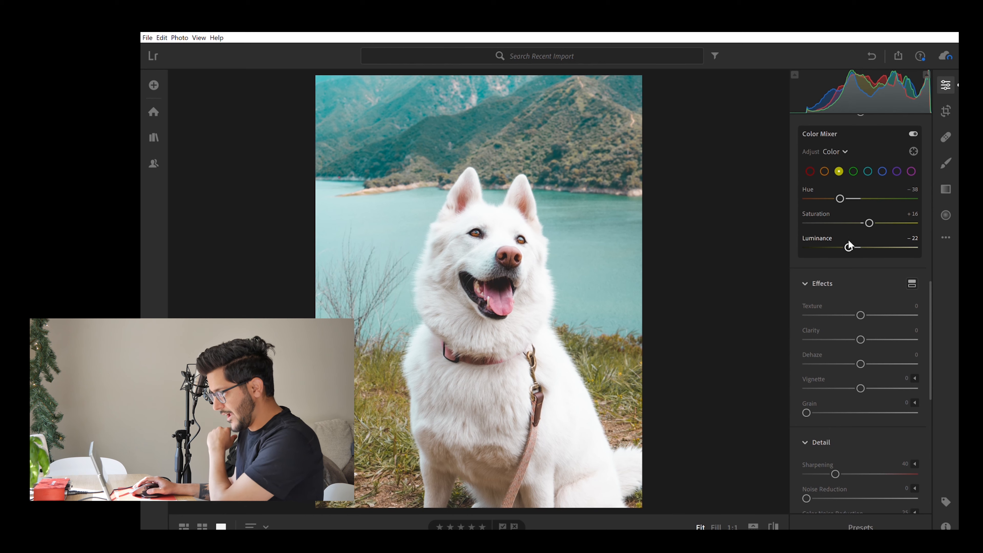
mouse_move(824, 271)
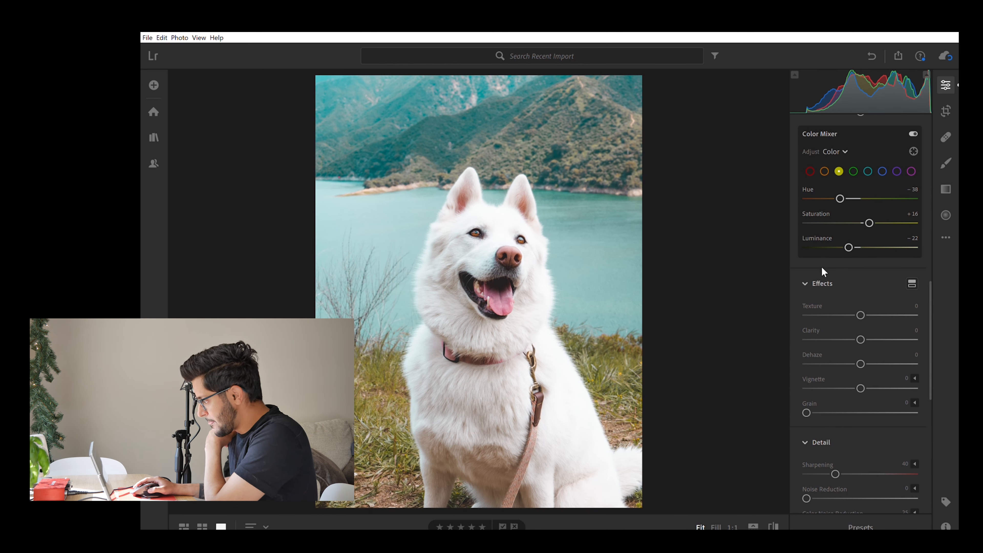
Raise Clarity to +28 in the Effects section
scroll(down, 3)
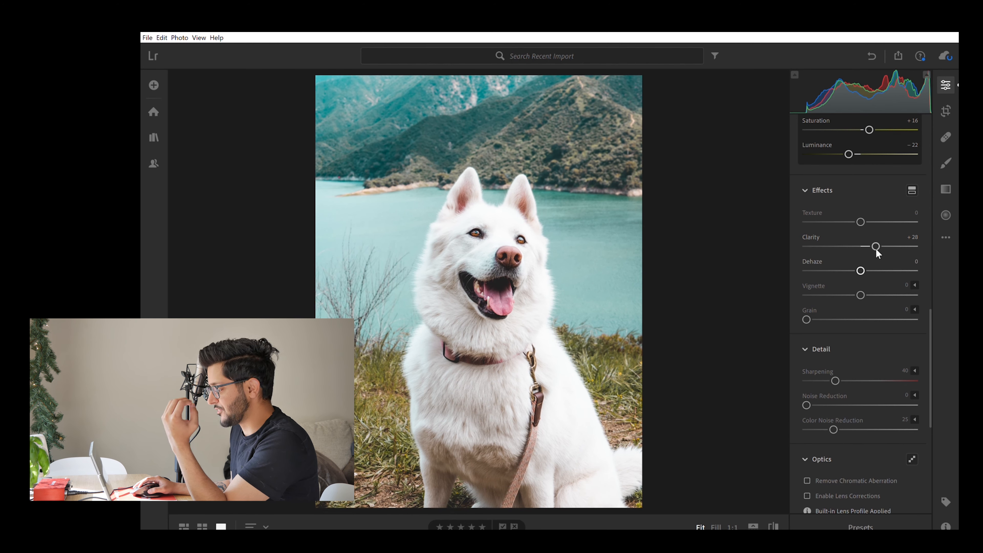
mouse_move(882, 265)
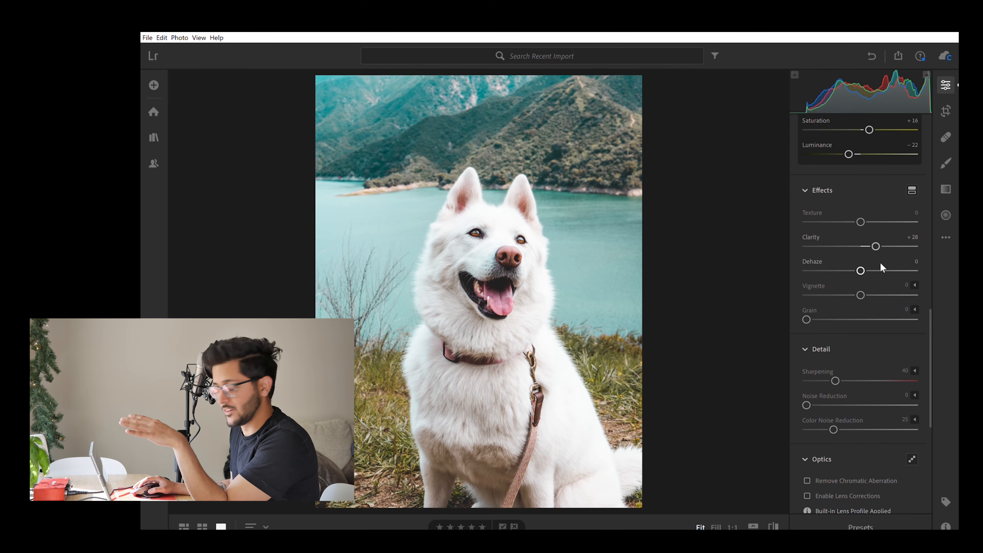